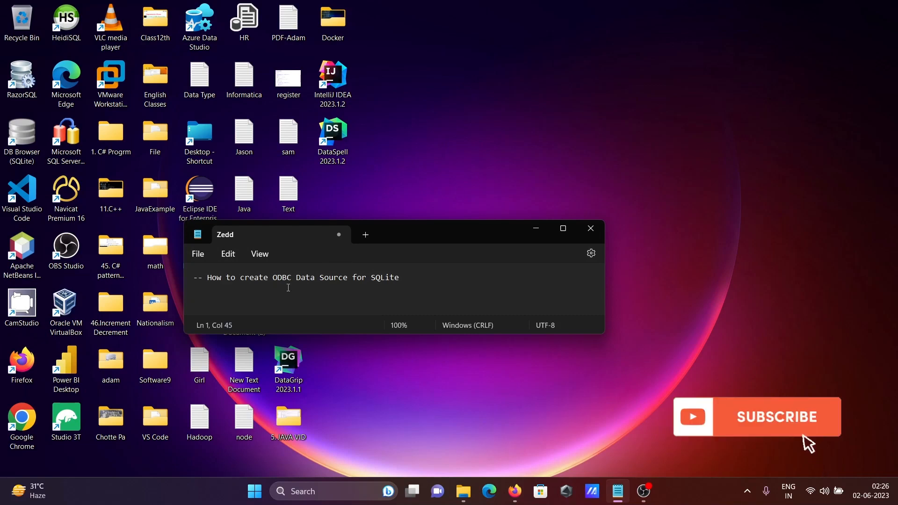
mouse_move(544, 220)
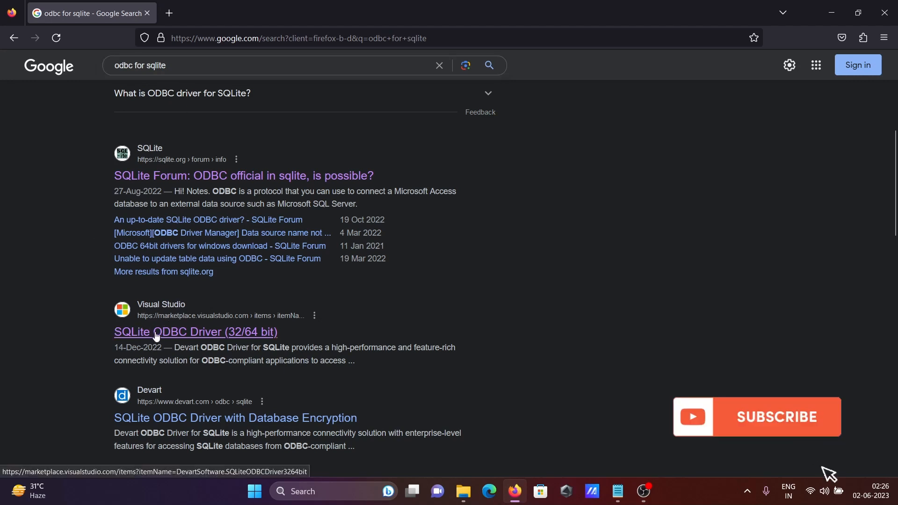
Download the Devart SQLite ODBC Driver (32/64 bit) installer from Visual Studio Marketplace
click(195, 332)
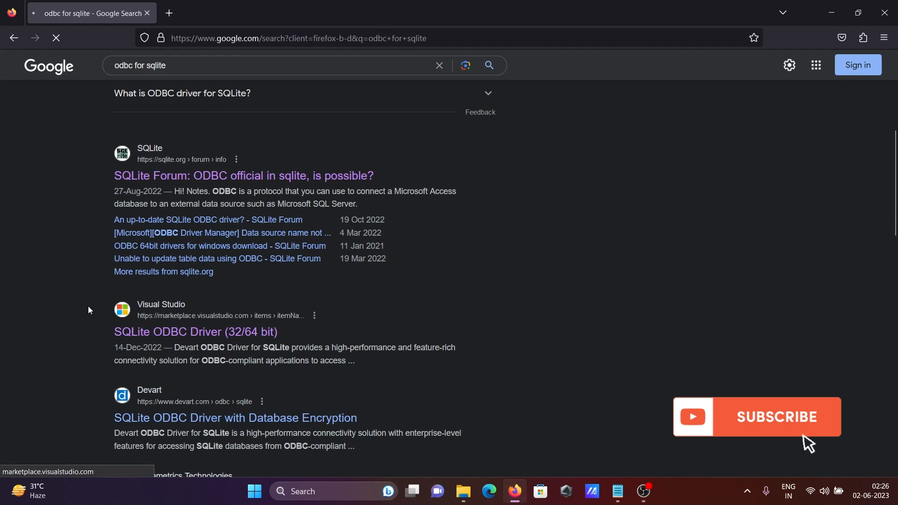
click(196, 332)
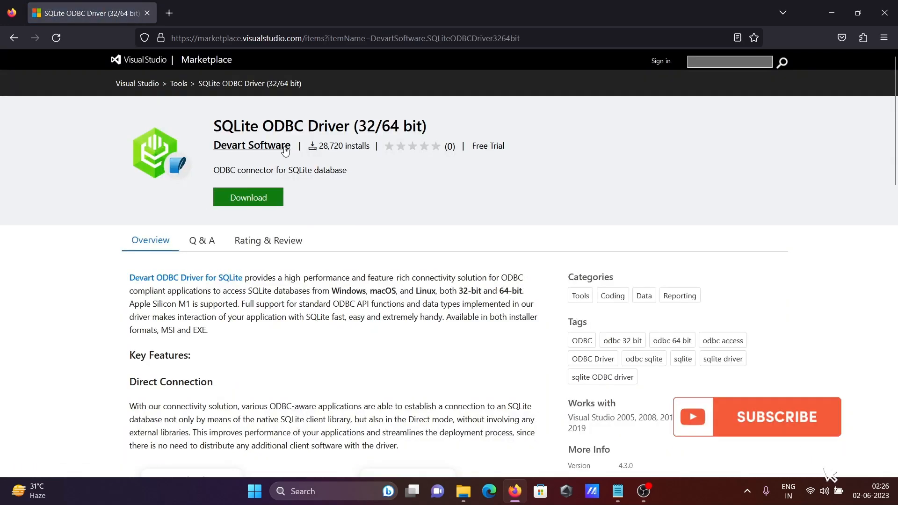
click(775, 416)
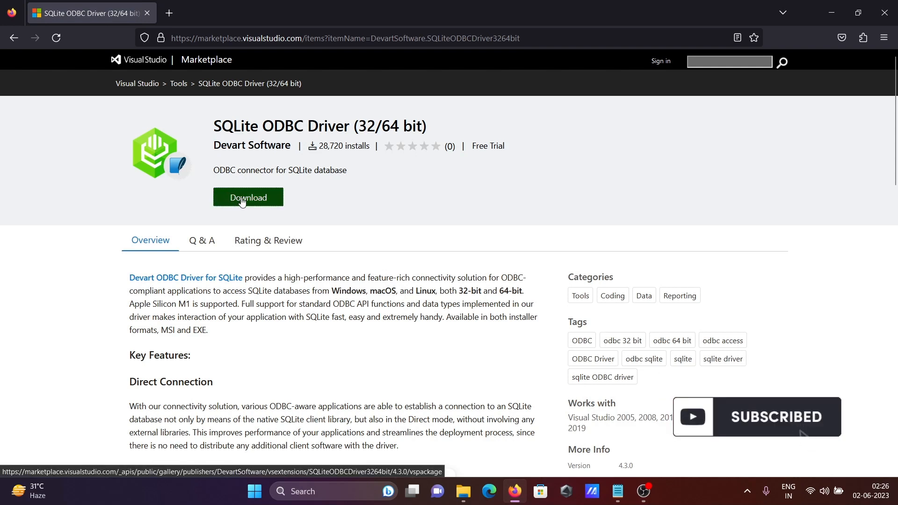
click(248, 197)
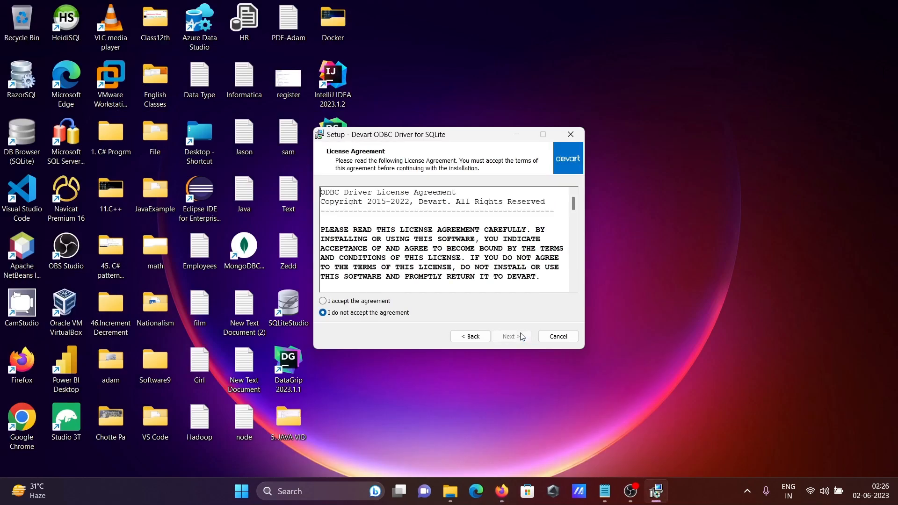
Accept the license, keep the default folder, and exclude the 32-bit driver
click(323, 300)
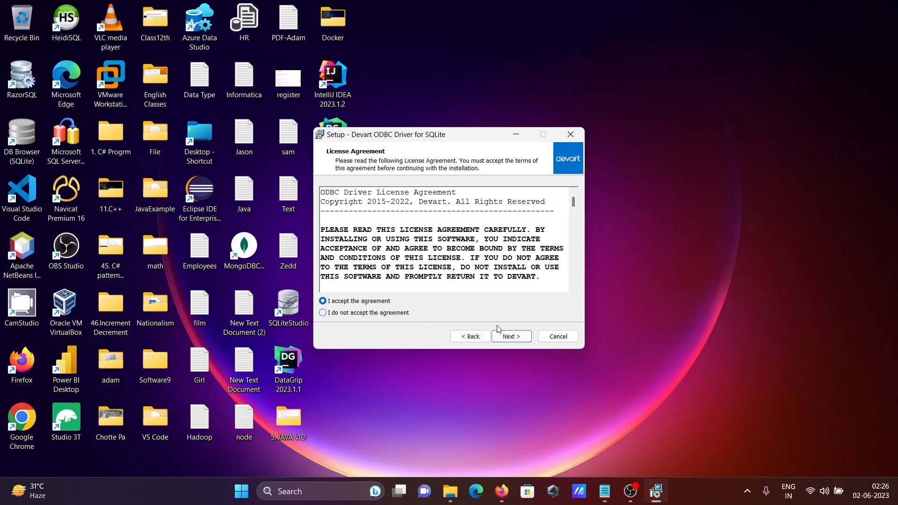
click(510, 336)
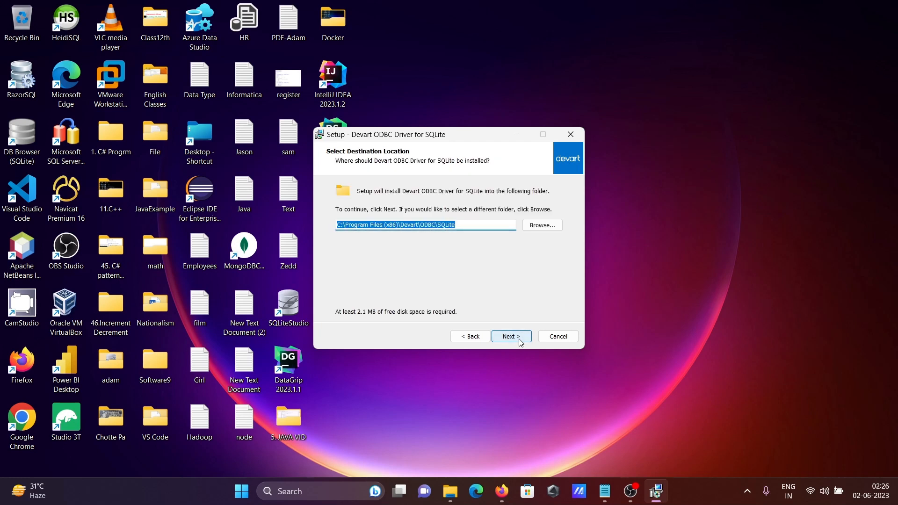
click(510, 336)
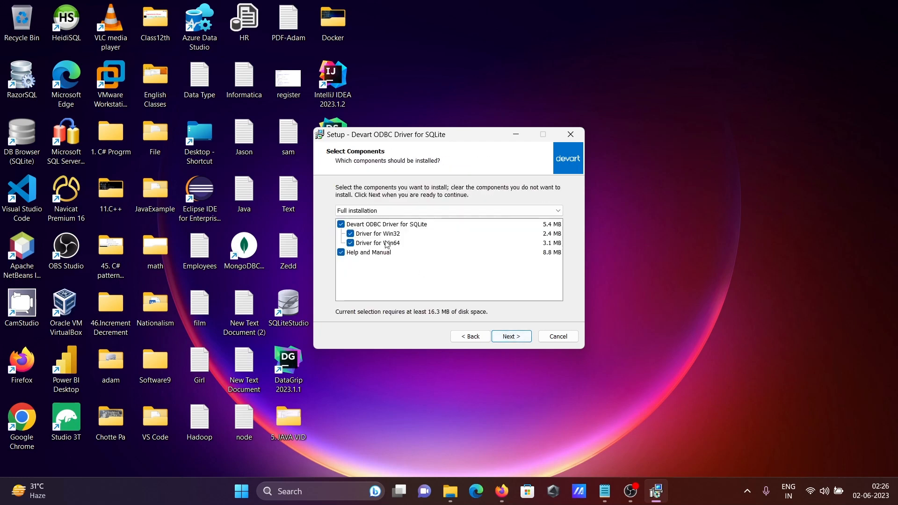
click(350, 234)
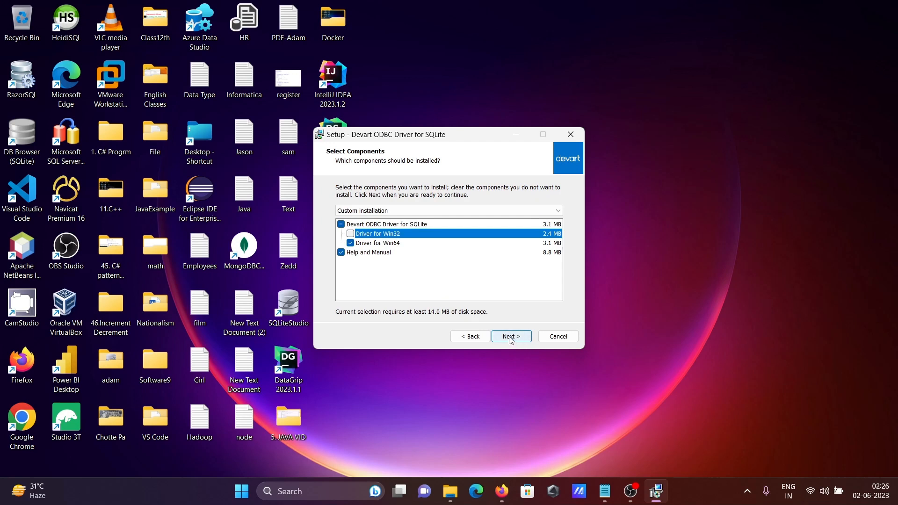
mouse_move(383, 247)
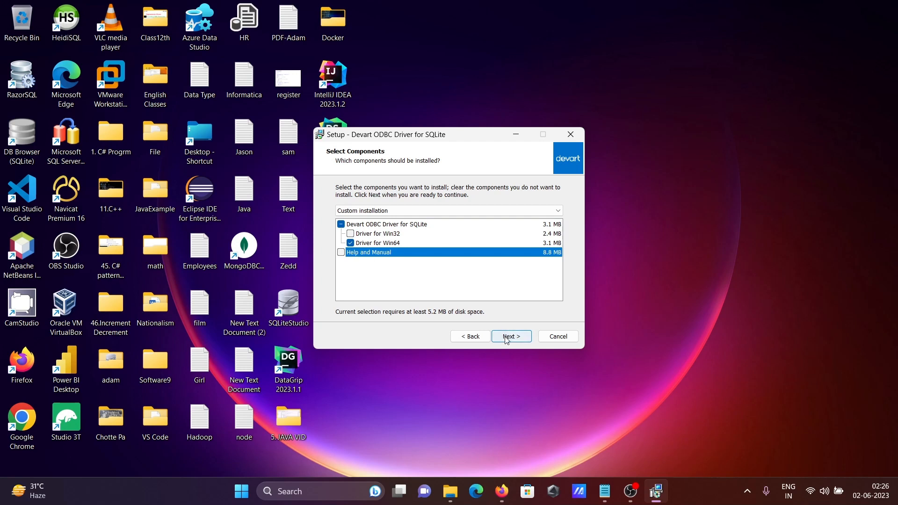
Confirm components, keep the default Start Menu folder, and complete setup as a trial
click(509, 336)
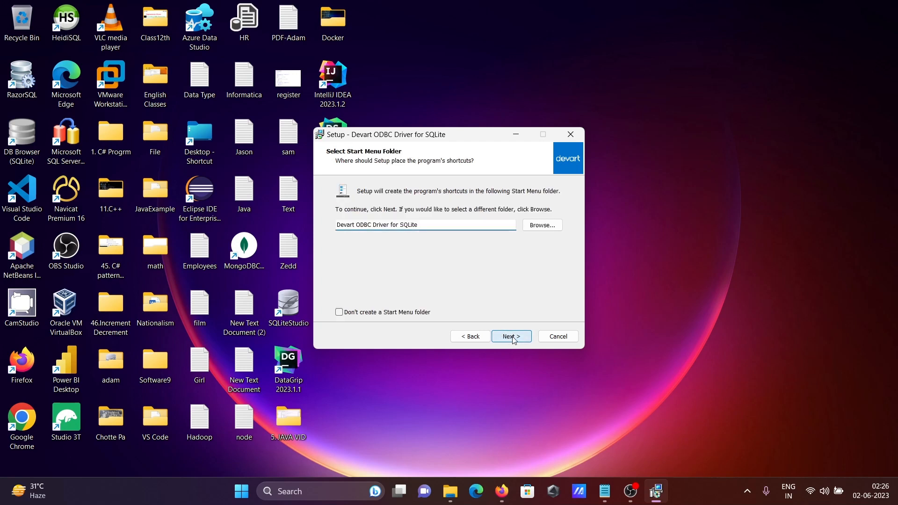
click(510, 336)
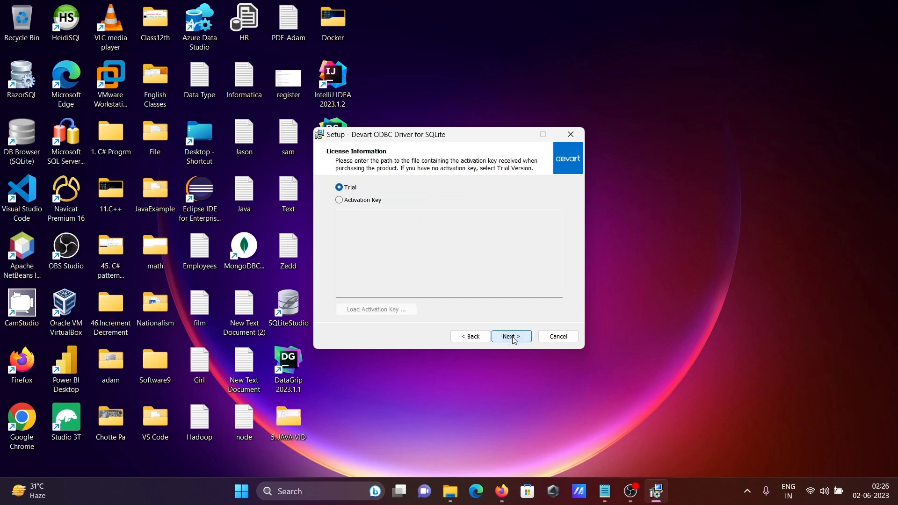
click(510, 336)
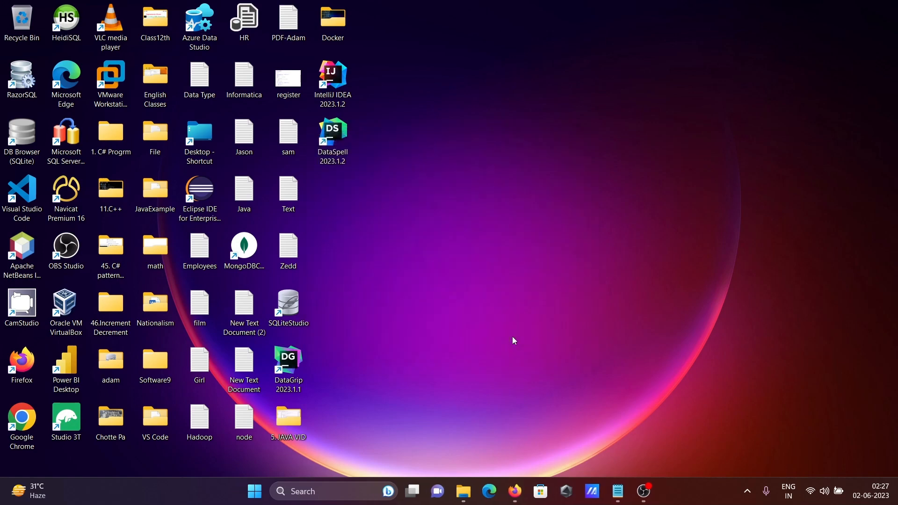
mouse_move(421, 397)
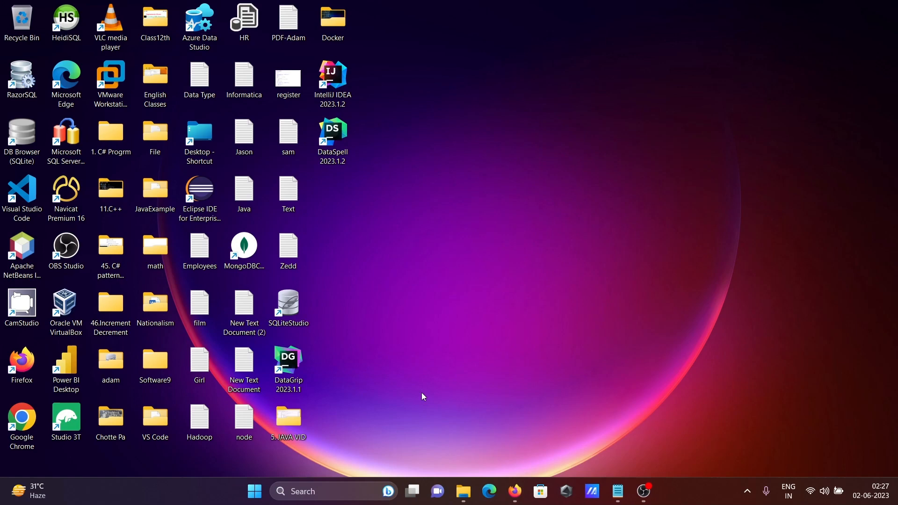
mouse_move(312, 491)
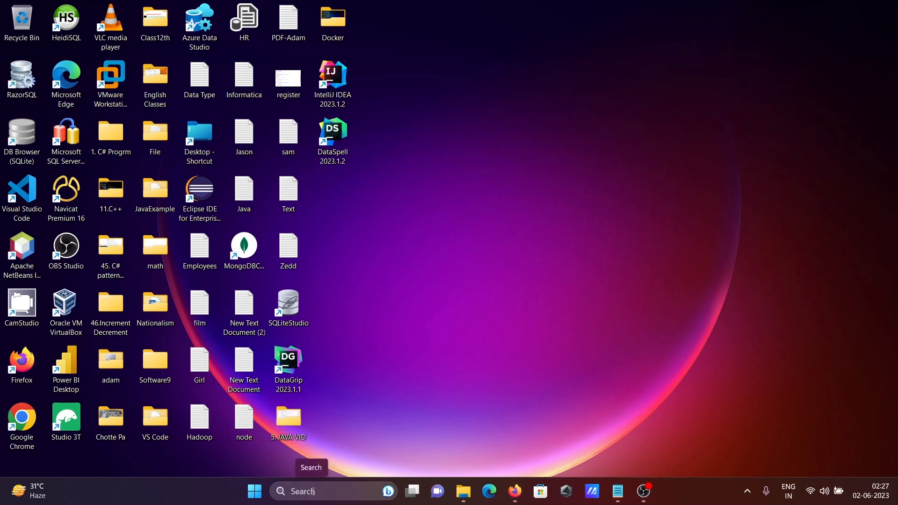
Search 'odbc' and launch ODBC Data Sources (64-bit)
text(odbc)
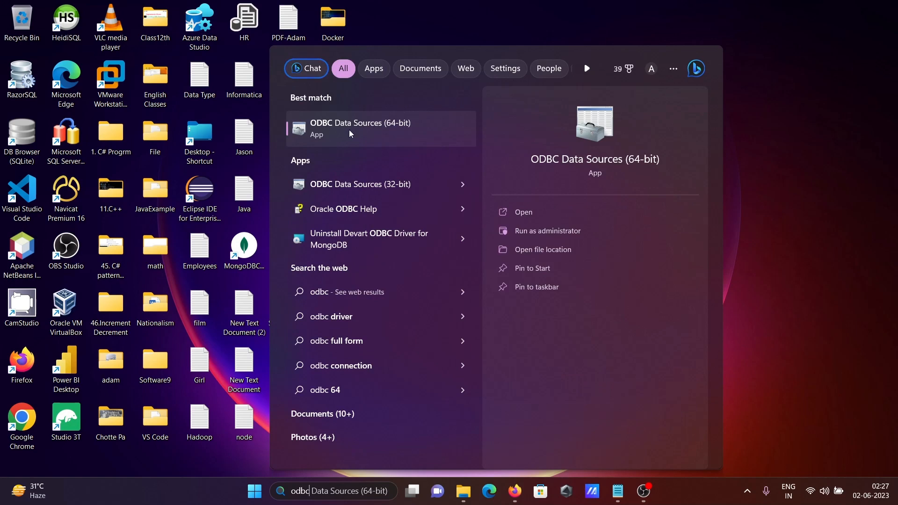
click(361, 129)
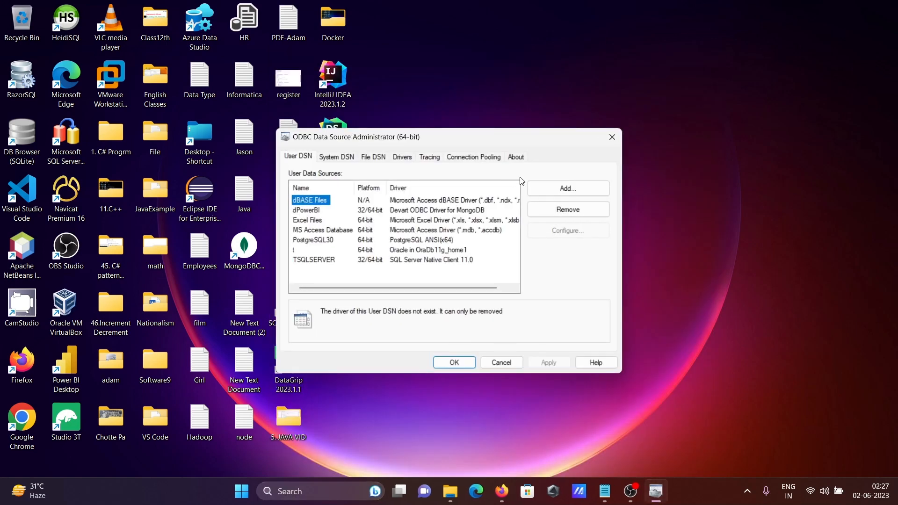
Add a user data source with the Devart ODBC Driver for SQLite
click(567, 188)
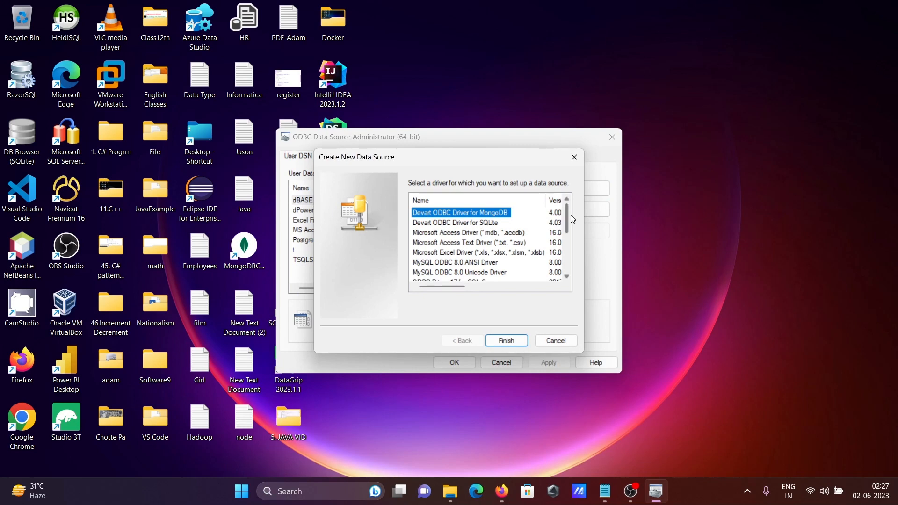
click(455, 222)
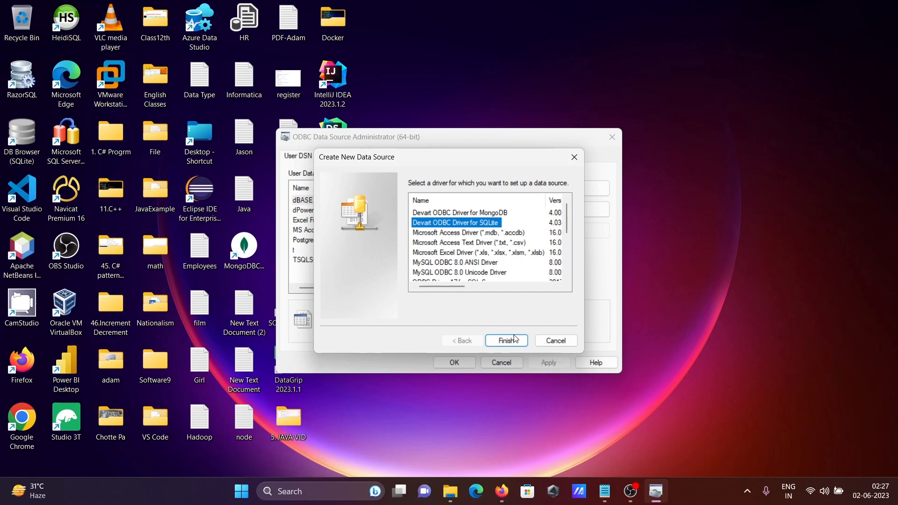
click(505, 340)
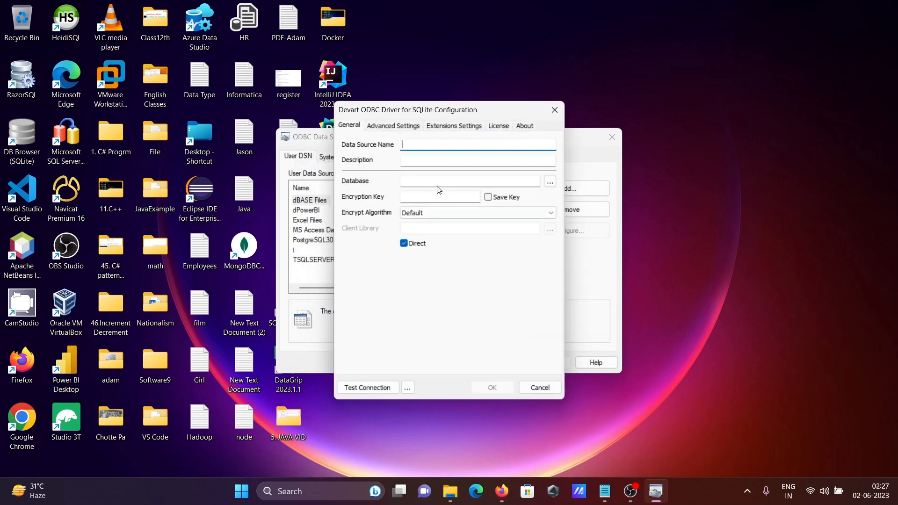
Enter 'tSQLite' as the Data Source Name
text(t)
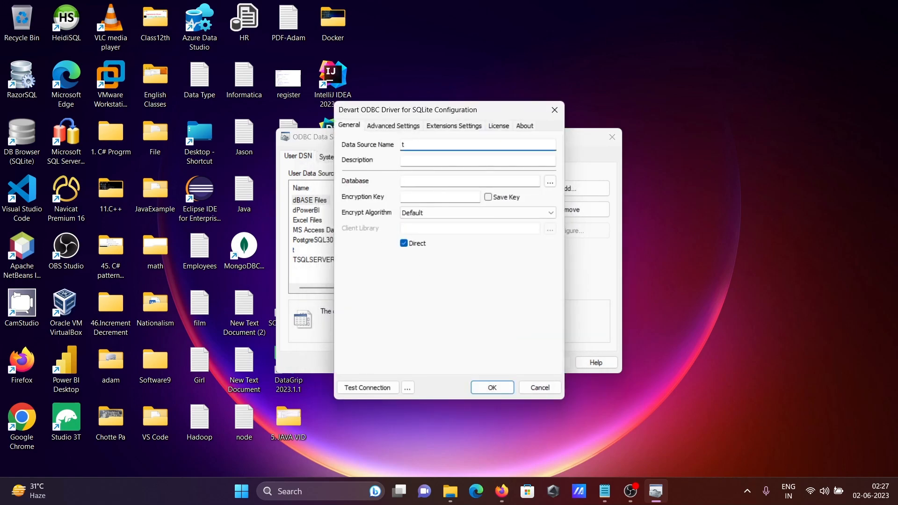
text(SQL)
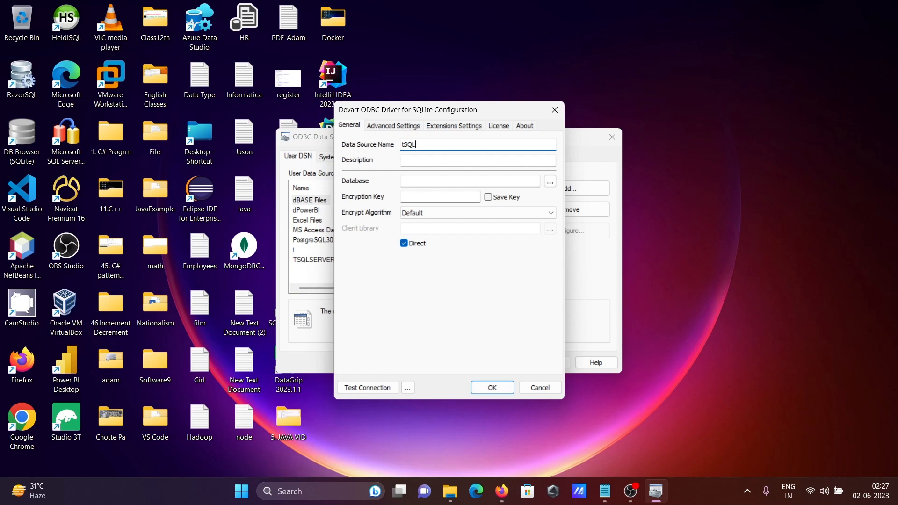
text(ite)
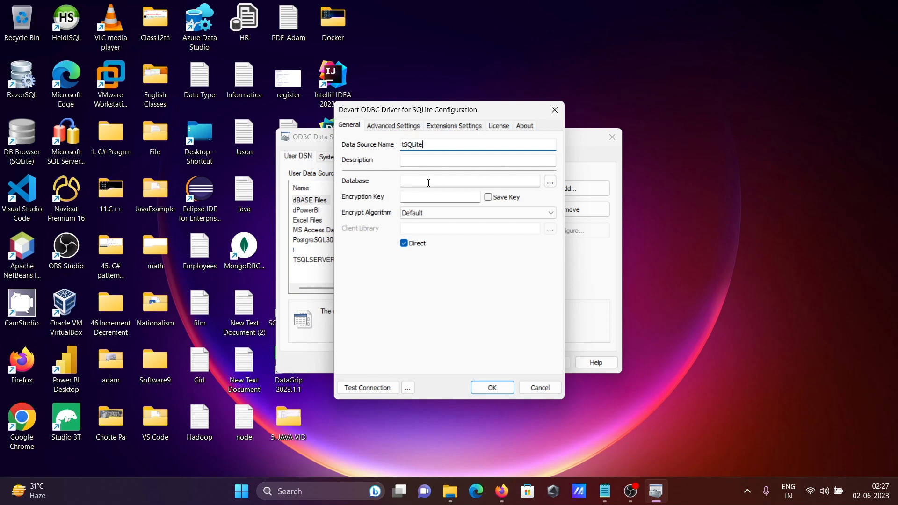
Set the database to sony.db in the Desktop 'adam' folder
click(548, 182)
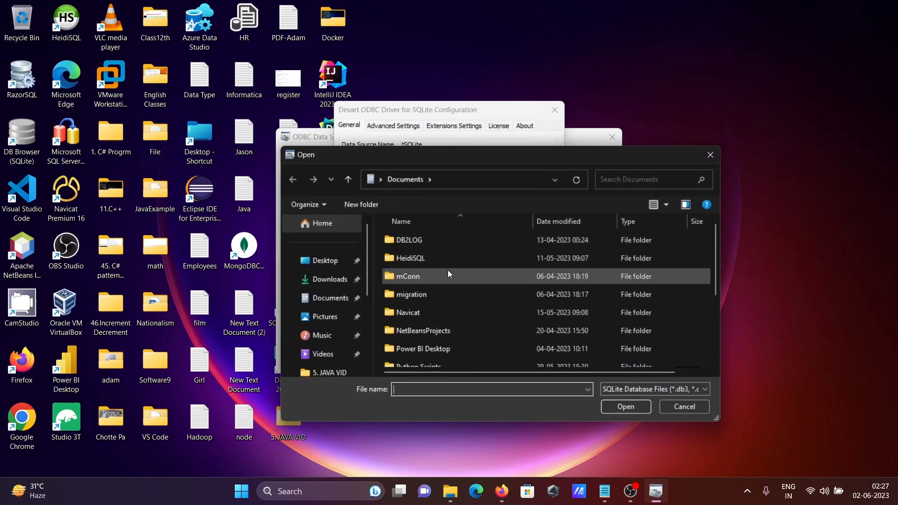
click(324, 261)
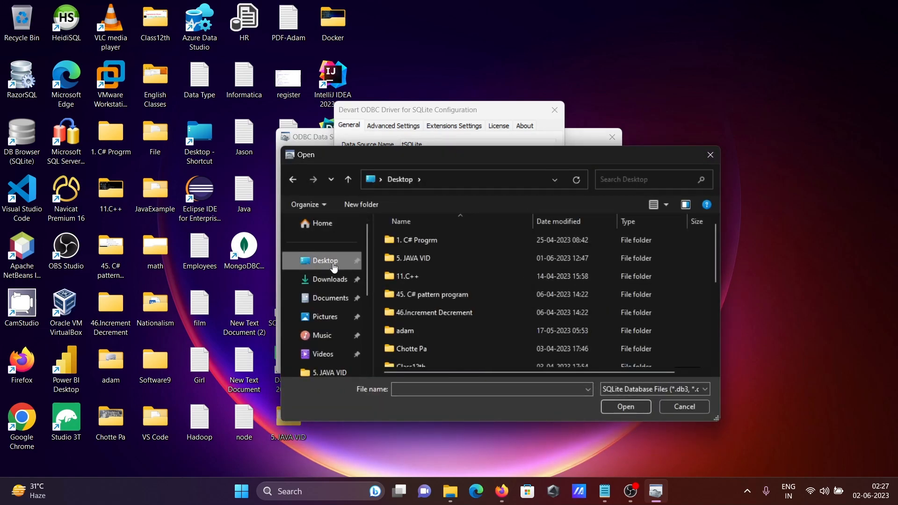
scroll(down, 3)
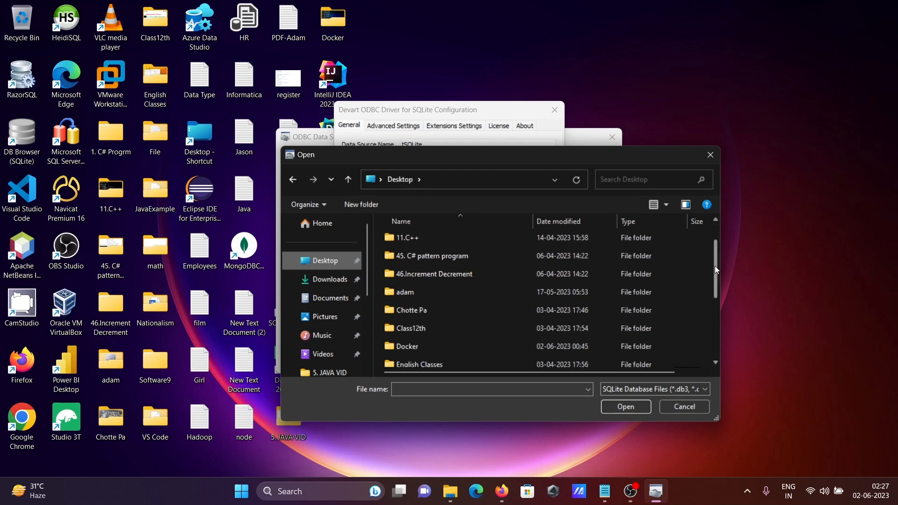
double_click(404, 292)
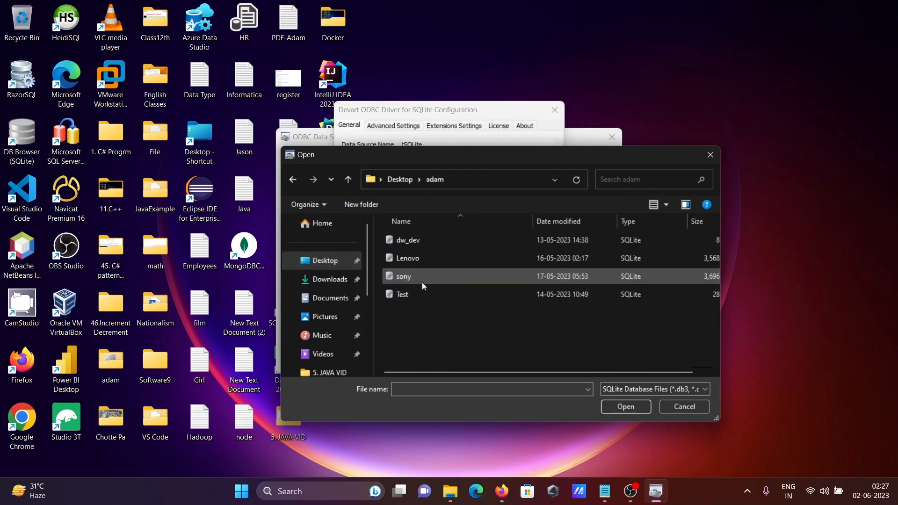
click(403, 276)
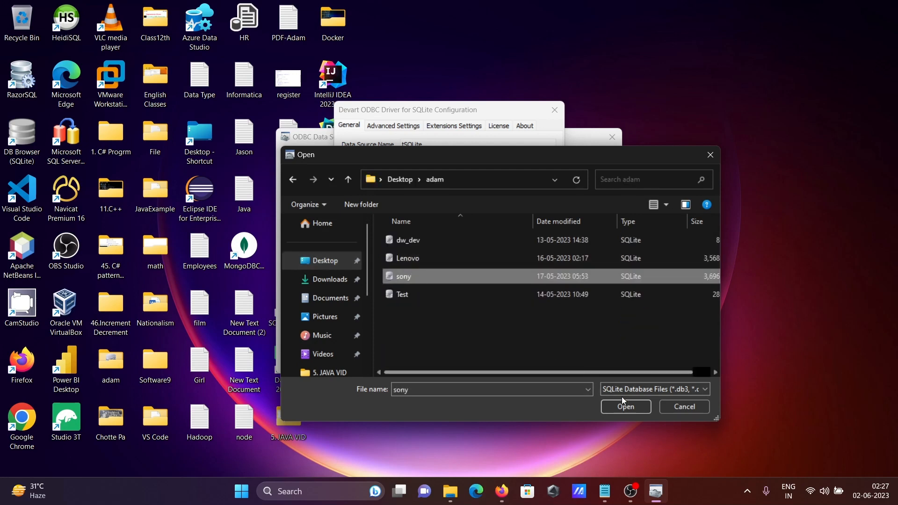
click(625, 406)
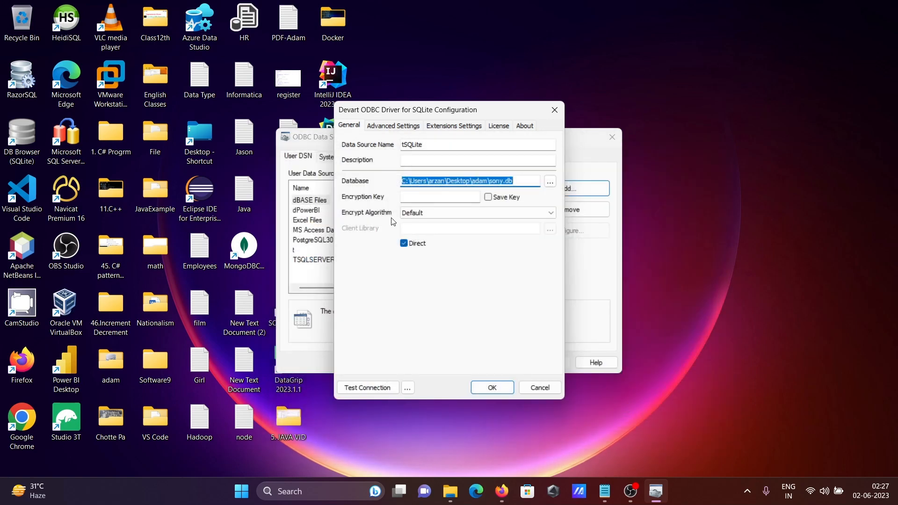
mouse_move(432, 231)
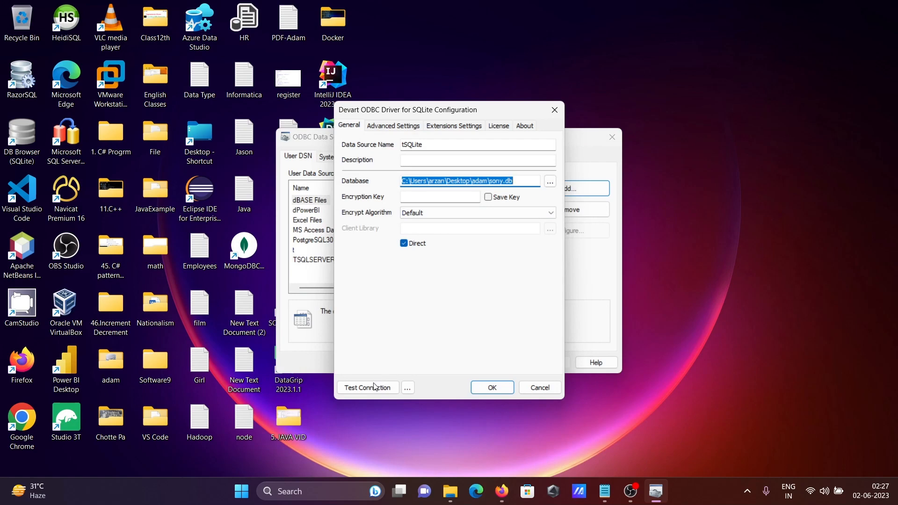
Run Test Connection for tSQLite and dismiss the success message
click(367, 388)
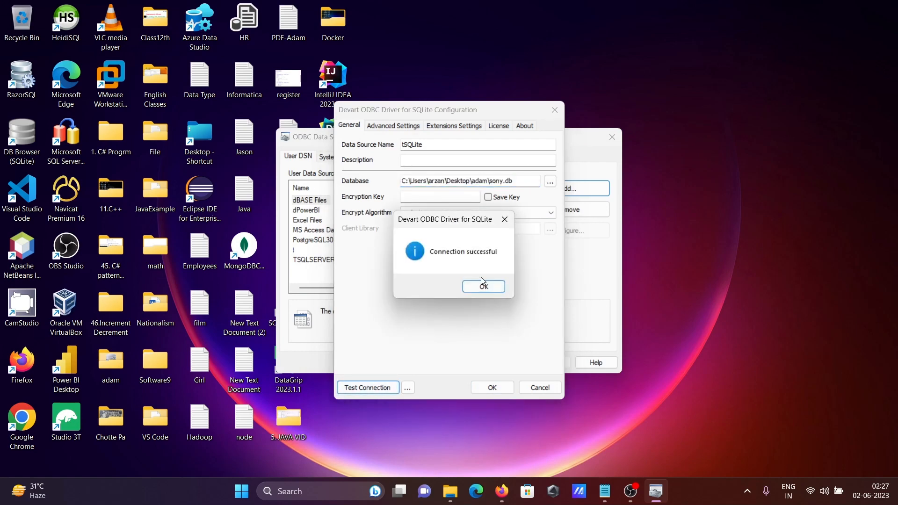
click(483, 286)
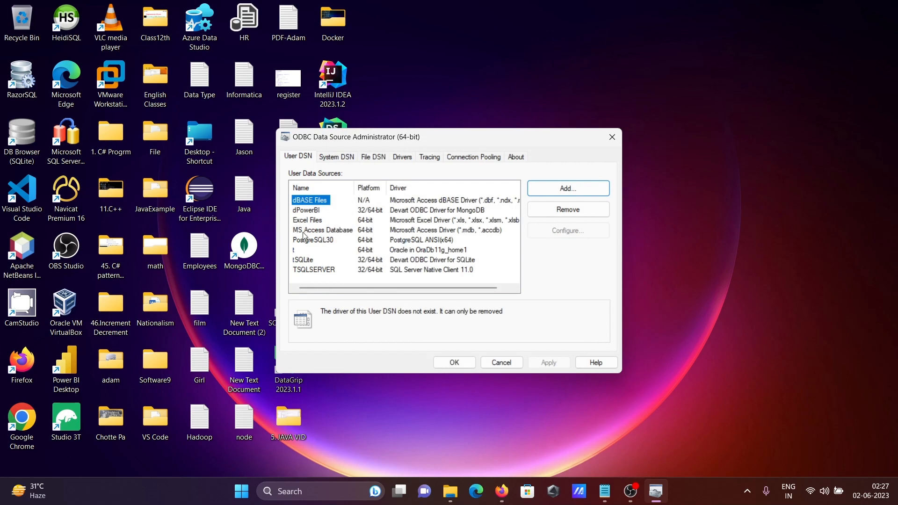
mouse_move(303, 269)
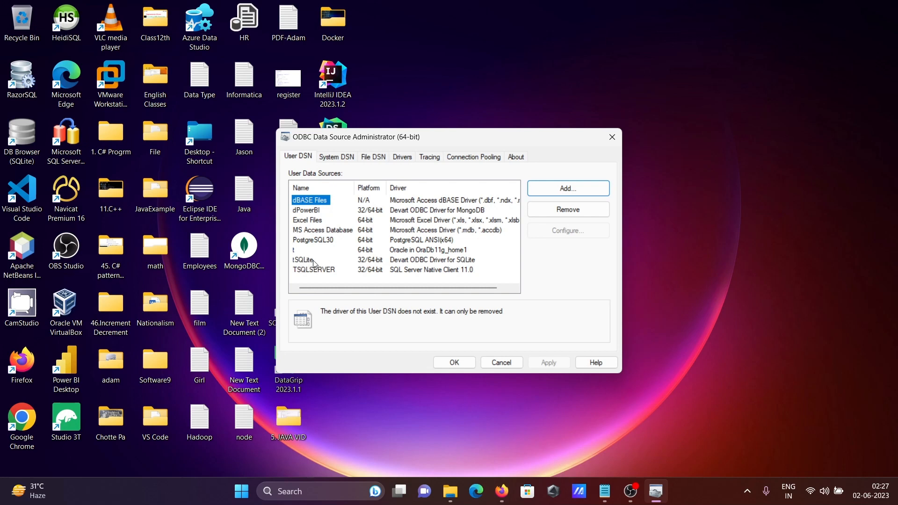
mouse_move(438, 260)
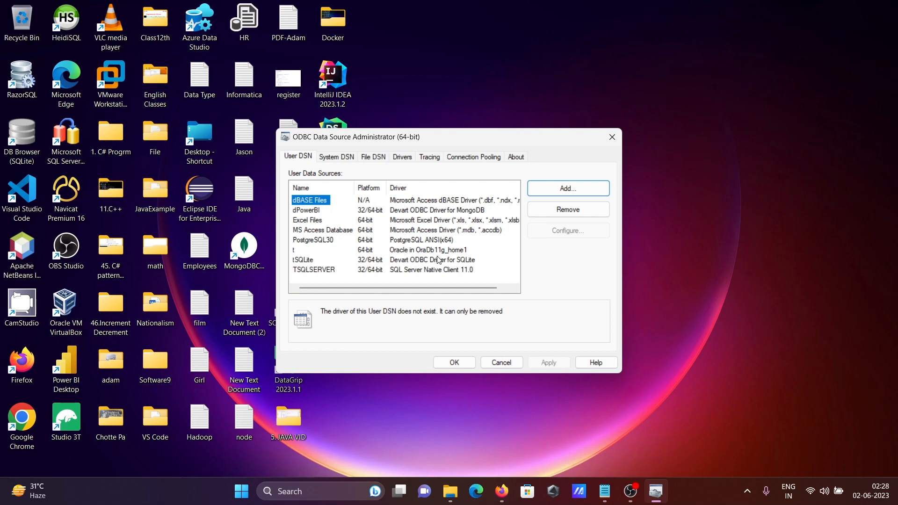